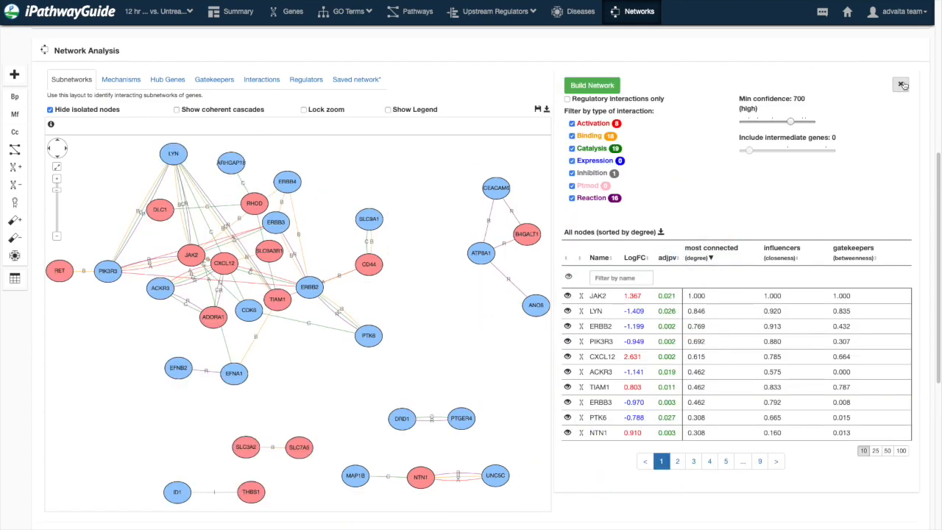
{"action": "mouse_move", "coordinate": [674, 13]}
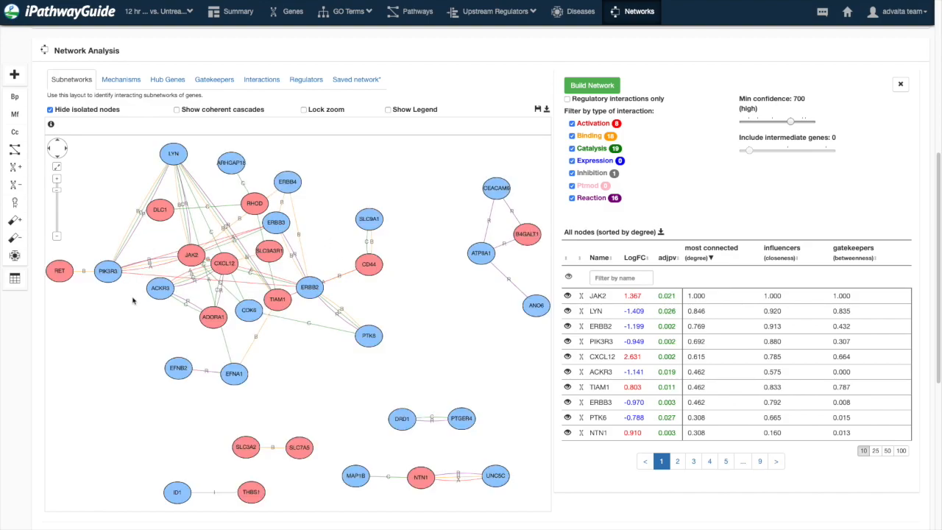
{"action": "mouse_move", "coordinate": [541, 336]}
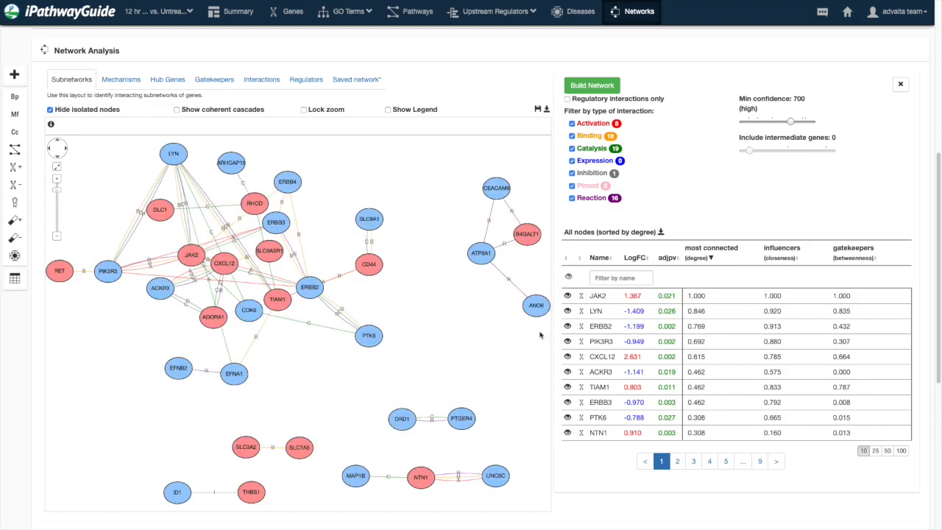
{"action": "mouse_move", "coordinate": [121, 80]}
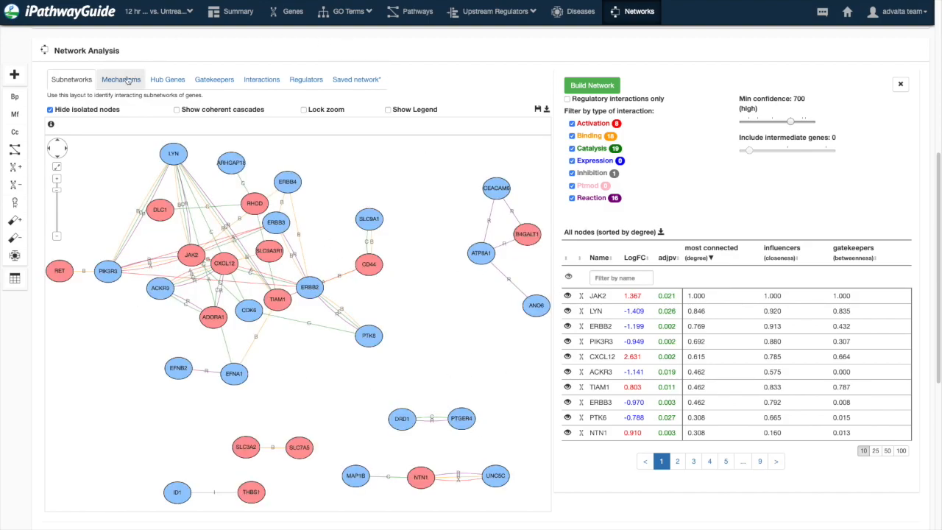
- Show the Mechanisms layout, then the Hub Genes radial layout of the network
{"action": "left_click", "coordinate": [120, 79]}
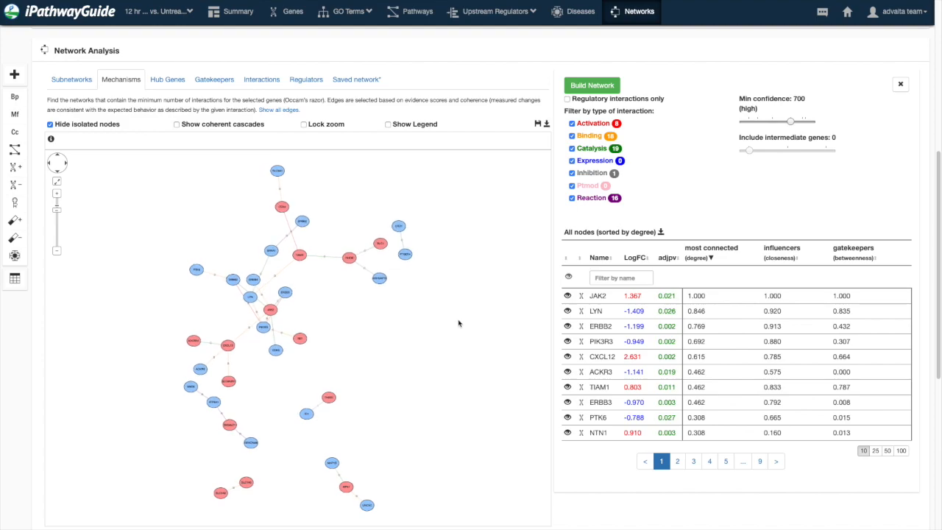
{"action": "left_click", "coordinate": [168, 79]}
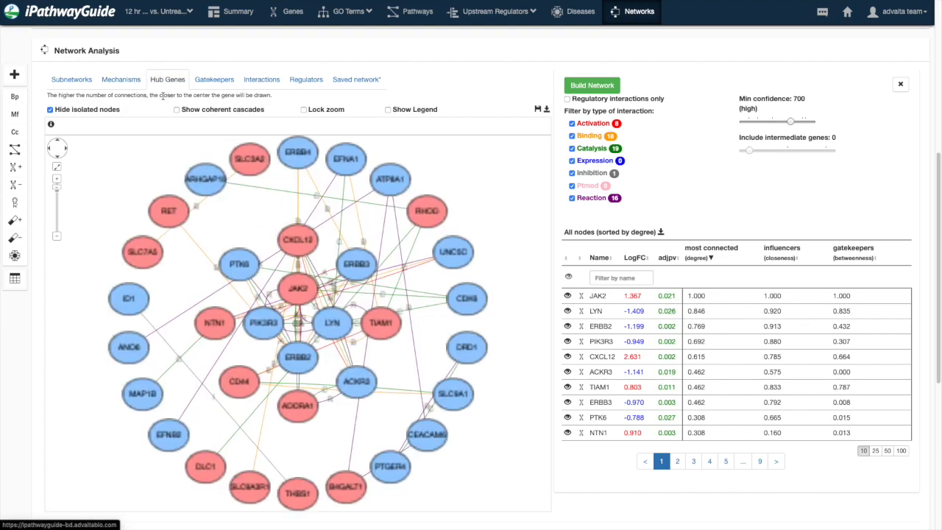
{"action": "left_click", "coordinate": [238, 263]}
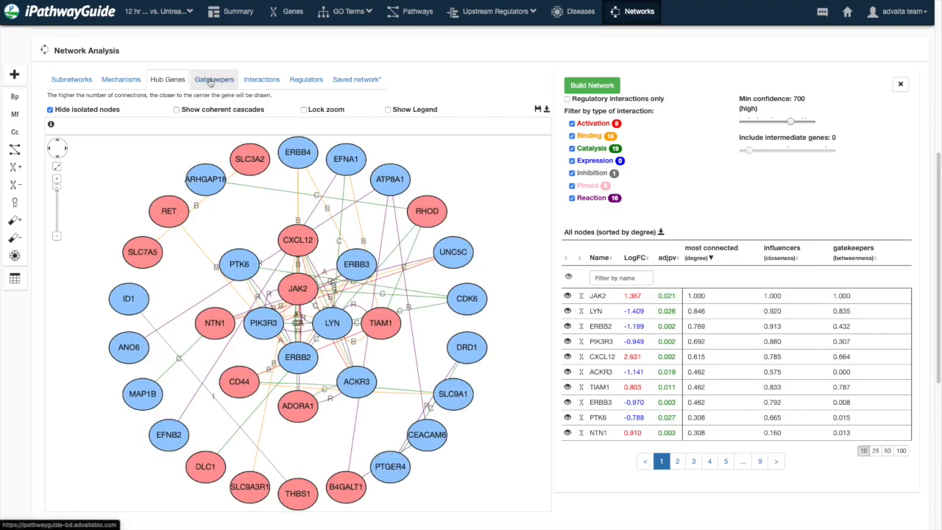
- Show the network arranged around gatekeeper genes
{"action": "left_click", "coordinate": [215, 80]}
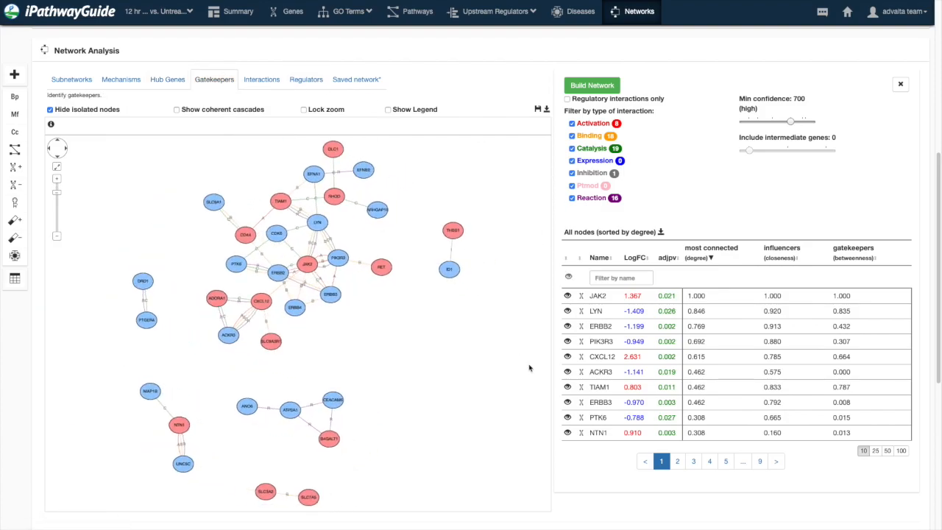
{"action": "left_click", "coordinate": [601, 296]}
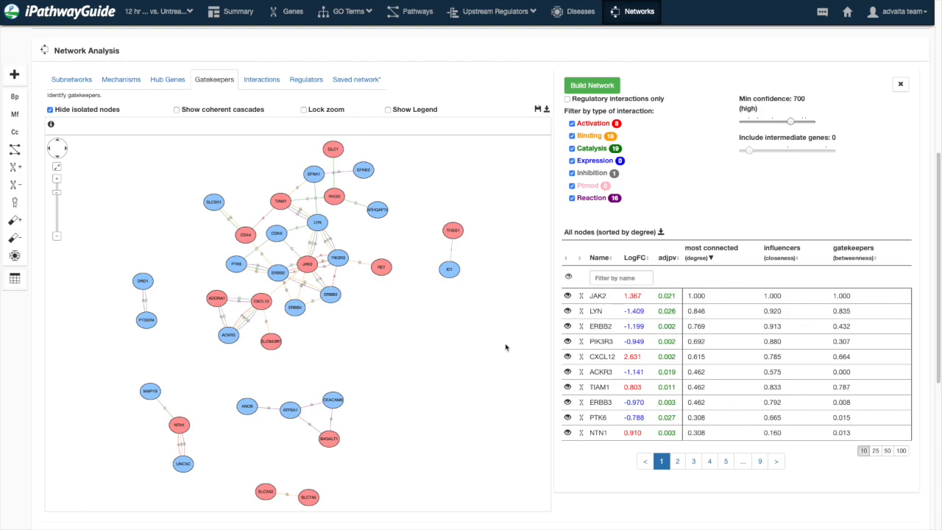
- Show the Interactions and Regulators layouts, then return to the Gatekeepers network
{"action": "left_click", "coordinate": [262, 80]}
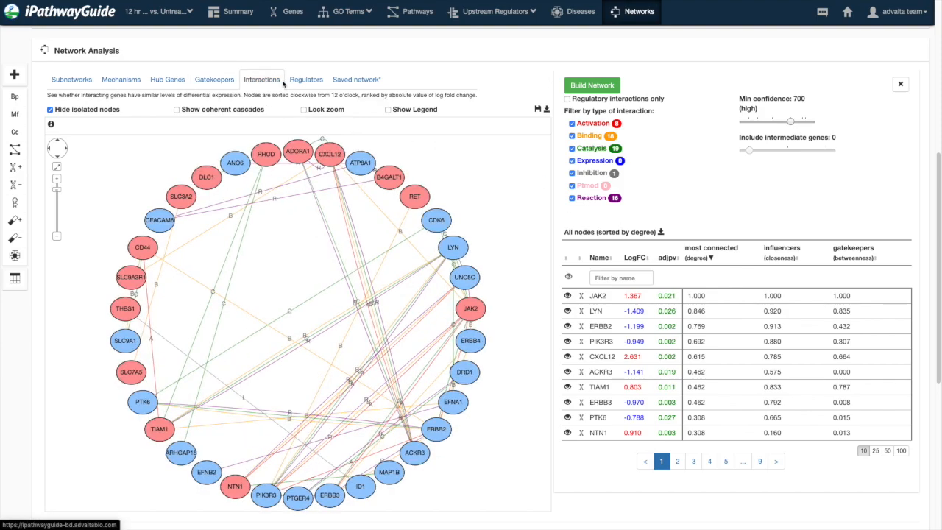
{"action": "mouse_move", "coordinate": [477, 209]}
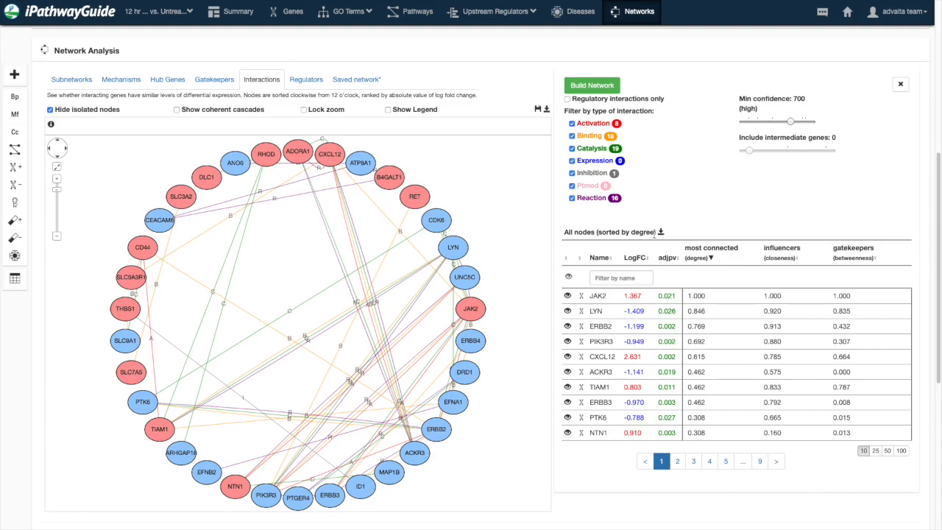
{"action": "left_click", "coordinate": [636, 256]}
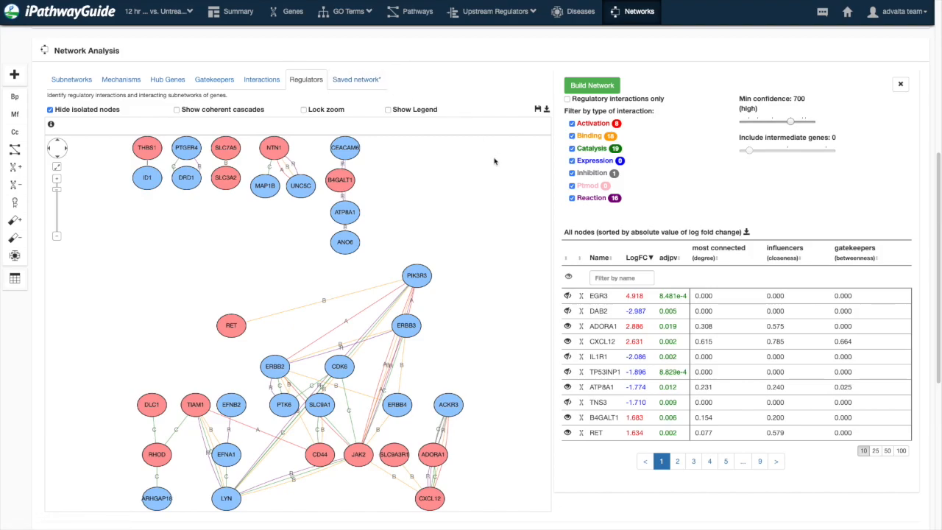
{"action": "left_click", "coordinate": [215, 78]}
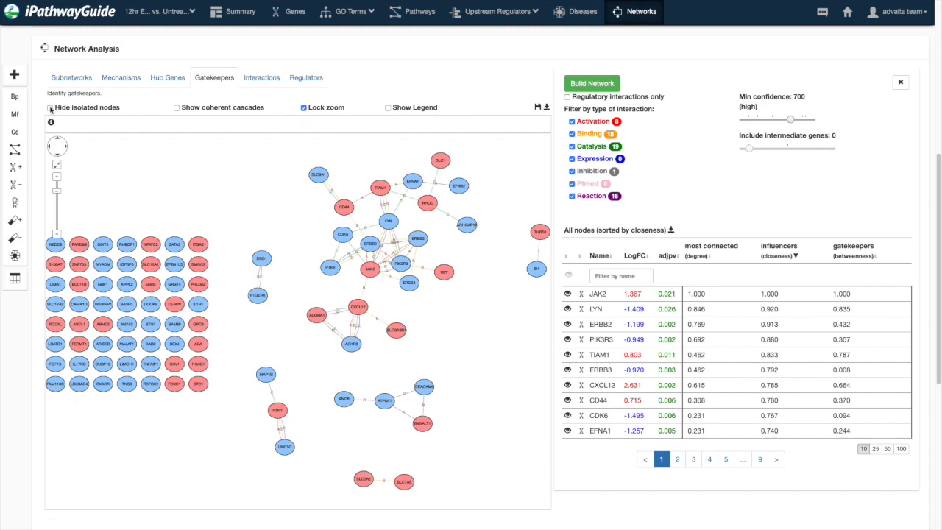
- Hide isolated nodes, show coherent cascades and highlight one gene's connections
{"action": "left_click", "coordinate": [47, 106]}
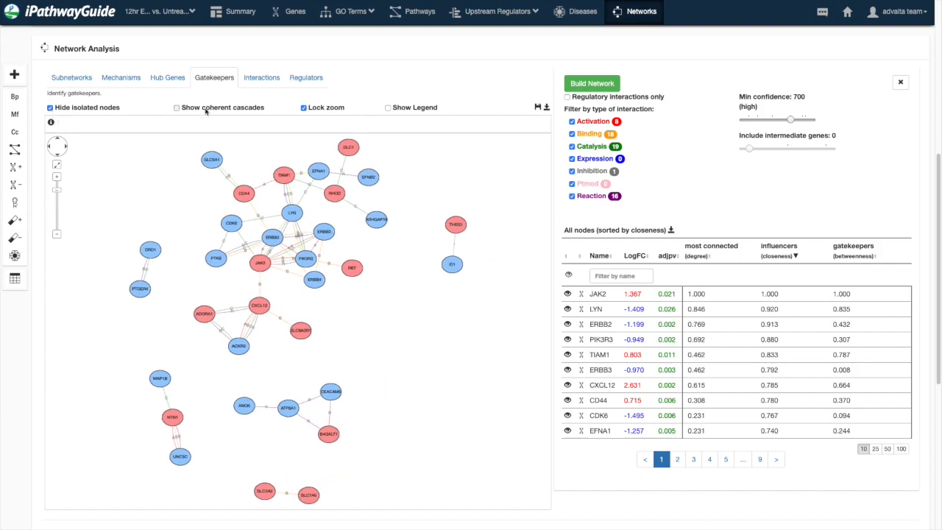
{"action": "left_click", "coordinate": [177, 108]}
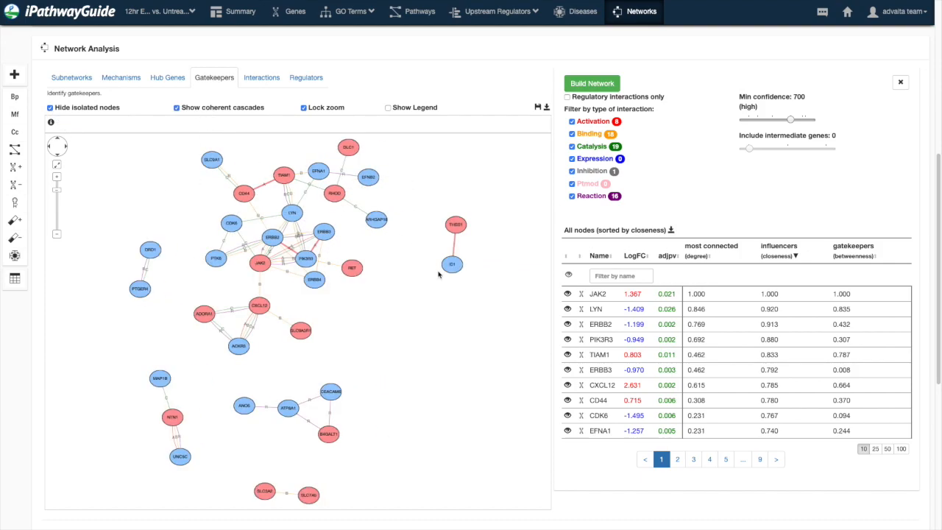
{"action": "left_click", "coordinate": [447, 277]}
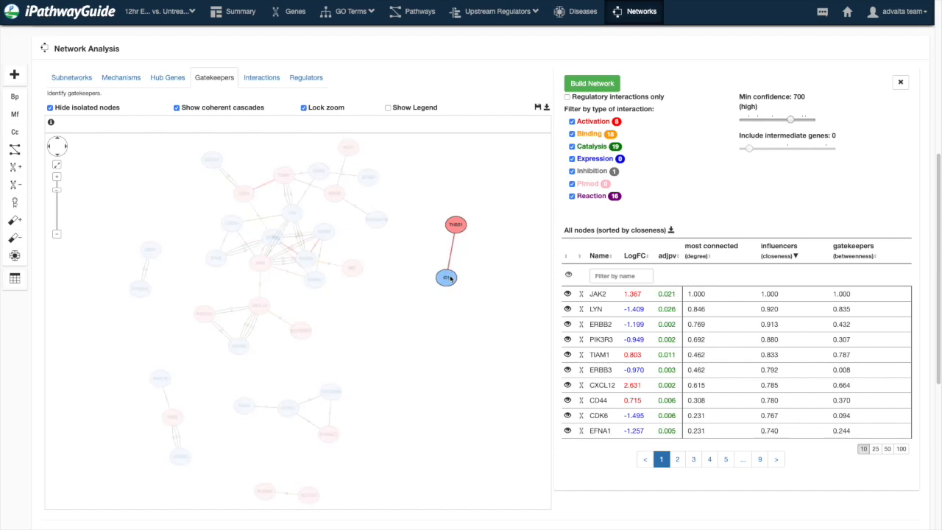
- Show the legend of gene and interaction symbols, then hide it again
{"action": "left_click", "coordinate": [387, 107]}
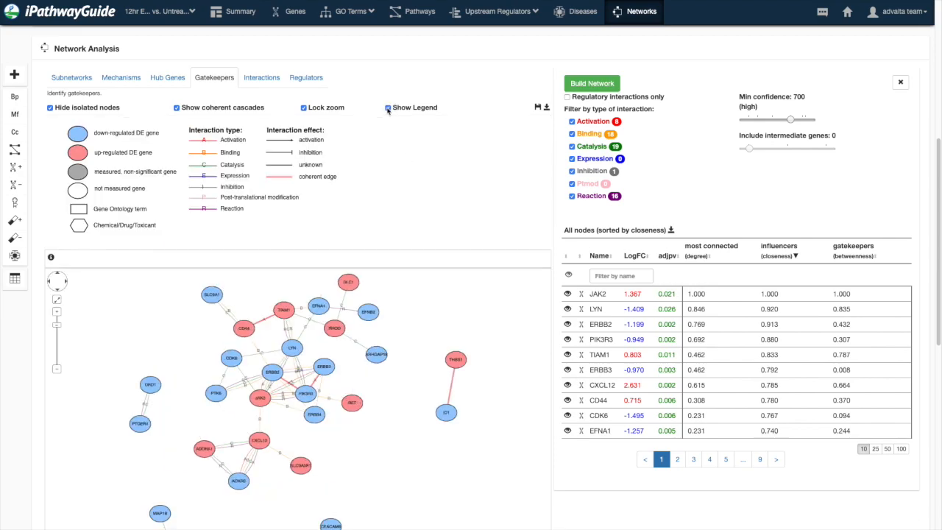
{"action": "left_click", "coordinate": [387, 107]}
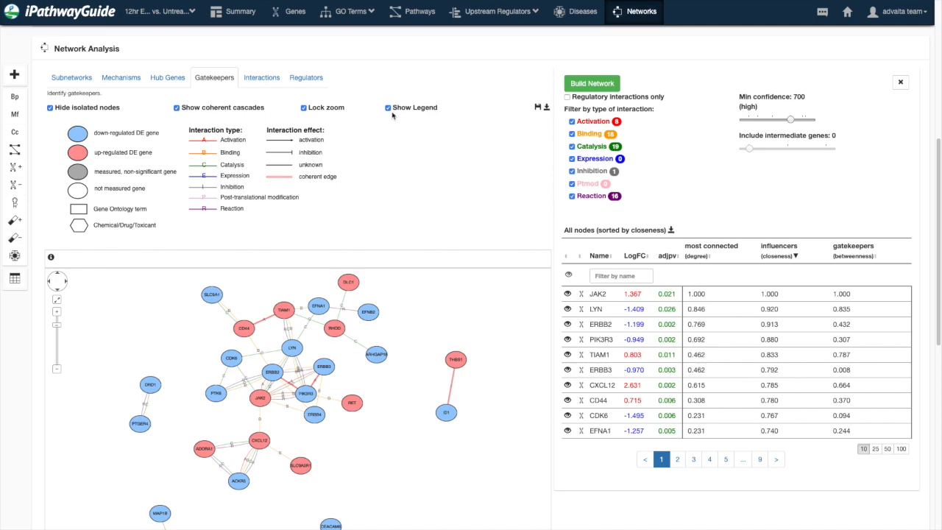
{"action": "left_click", "coordinate": [387, 107]}
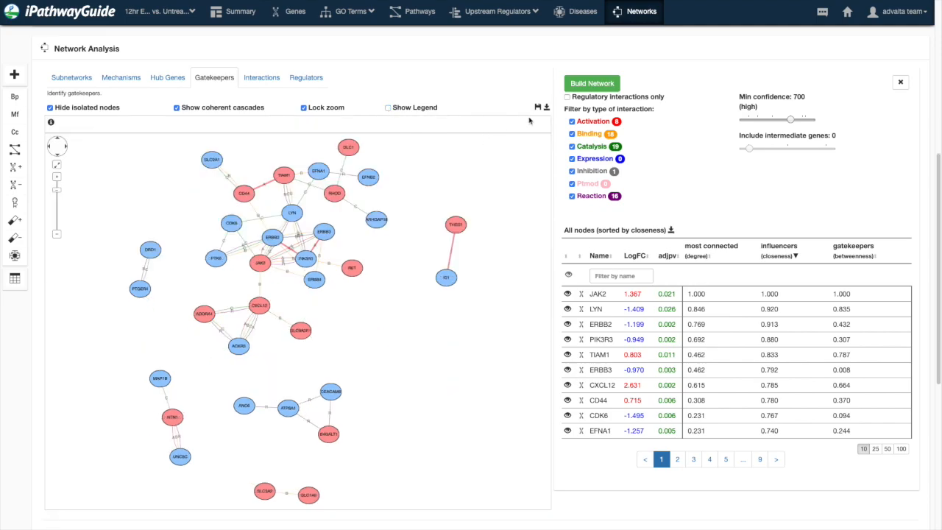
{"action": "left_click", "coordinate": [536, 107]}
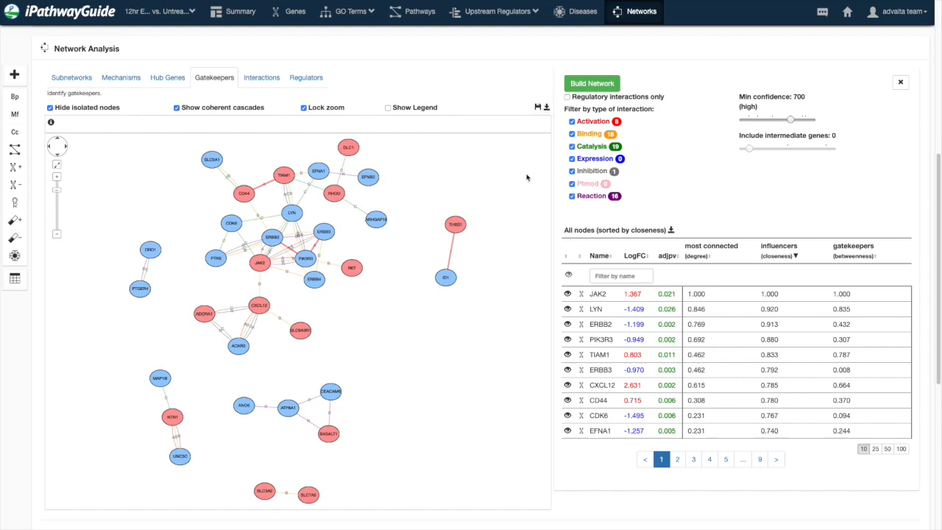
{"action": "left_click", "coordinate": [571, 182]}
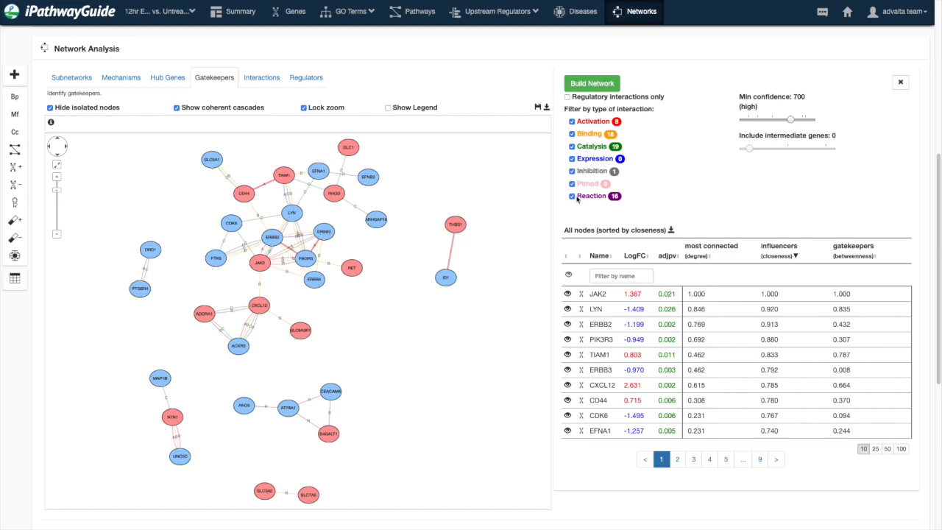
{"action": "mouse_move", "coordinate": [659, 83]}
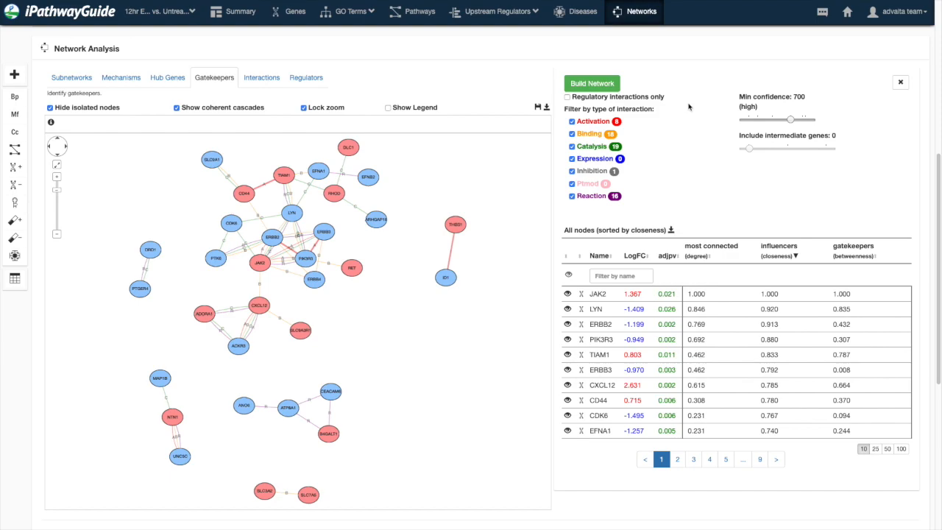
{"action": "scroll", "scroll_direction": "down", "scroll_amount": 3}
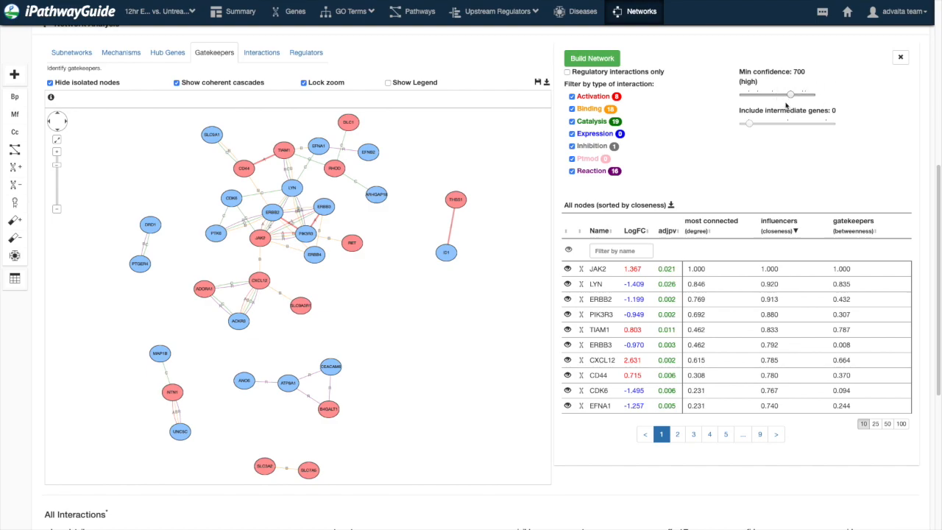
{"action": "mouse_move", "coordinate": [863, 109]}
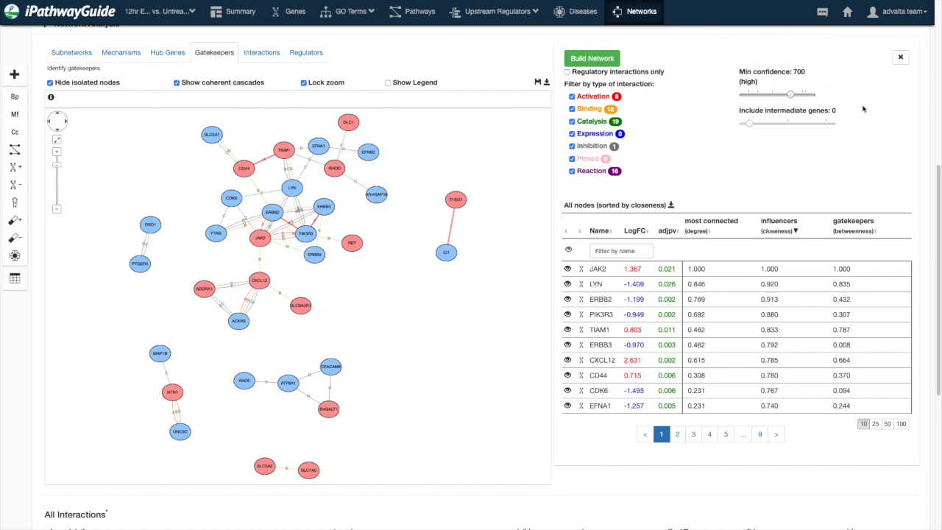
{"action": "mouse_move", "coordinate": [371, 276]}
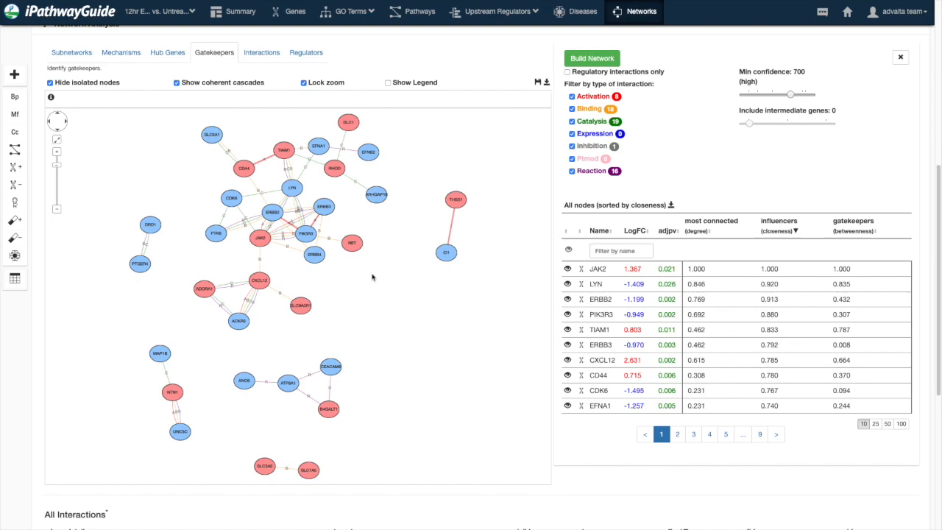
- Select the ERBB2–JAK2 activation edge and expand its publication abstract under Selected Interactions
{"action": "left_click", "coordinate": [259, 237]}
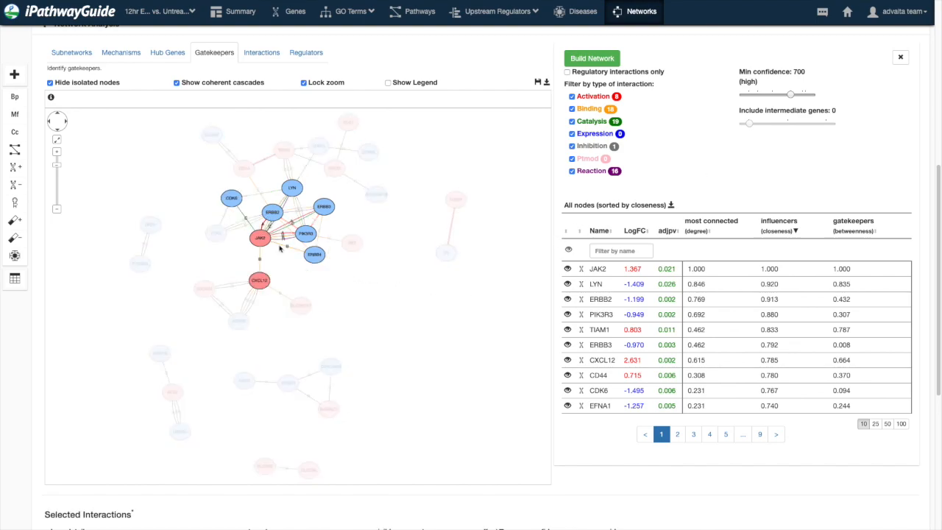
{"action": "scroll", "scroll_direction": "down", "scroll_amount": 3}
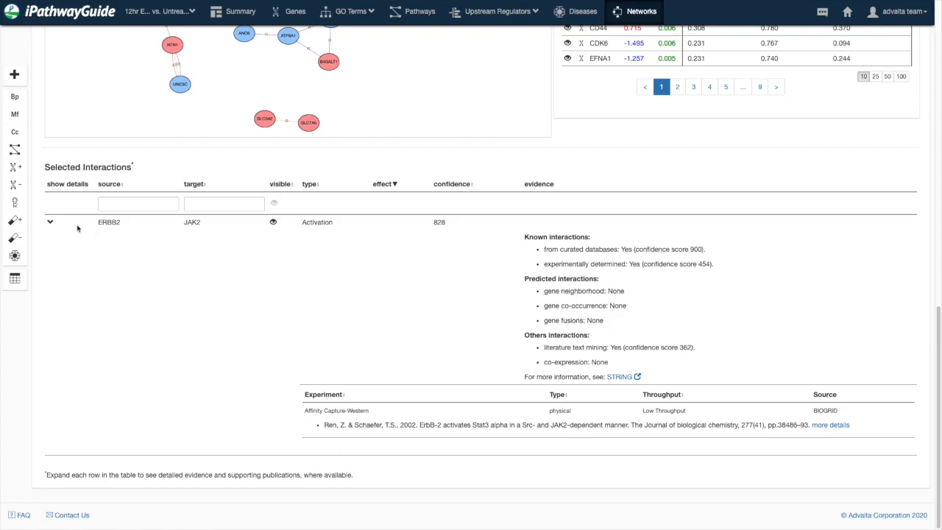
{"action": "left_click", "coordinate": [838, 426]}
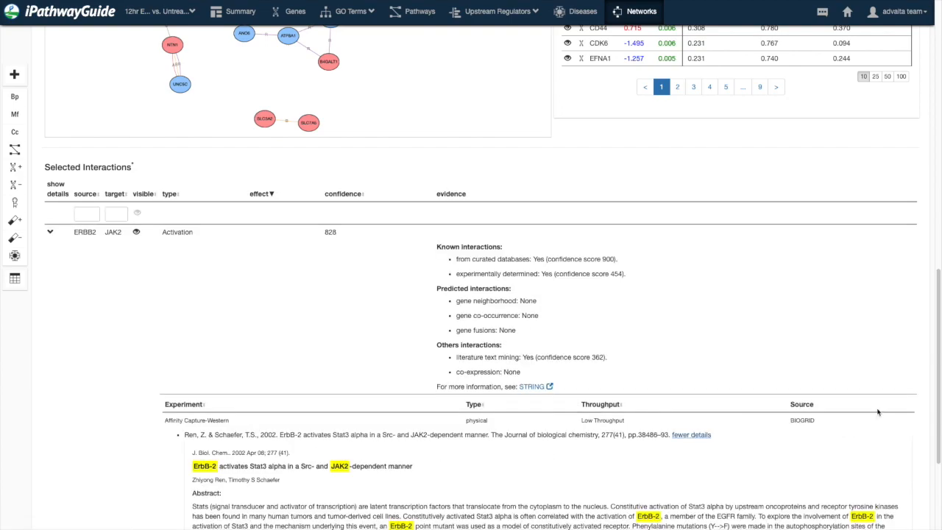
{"action": "scroll", "scroll_direction": "down", "scroll_amount": 3}
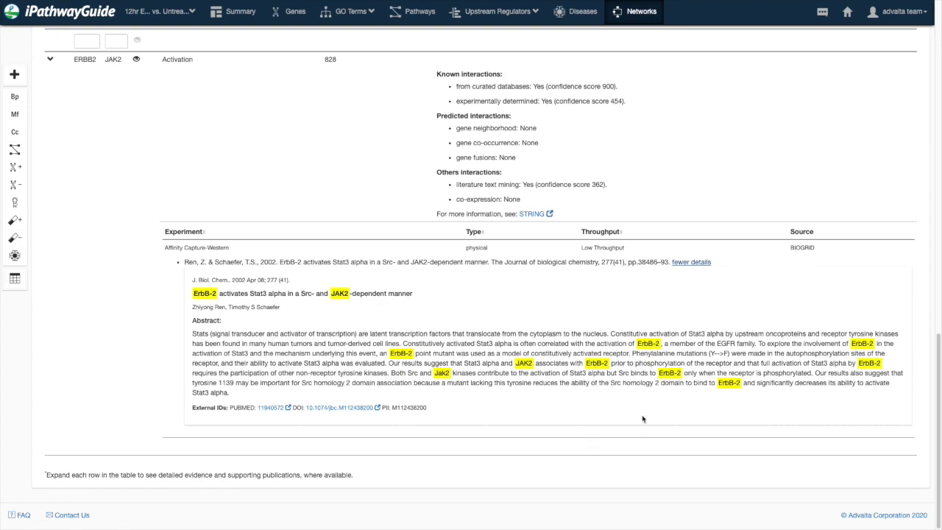
{"action": "mouse_move", "coordinate": [804, 100]}
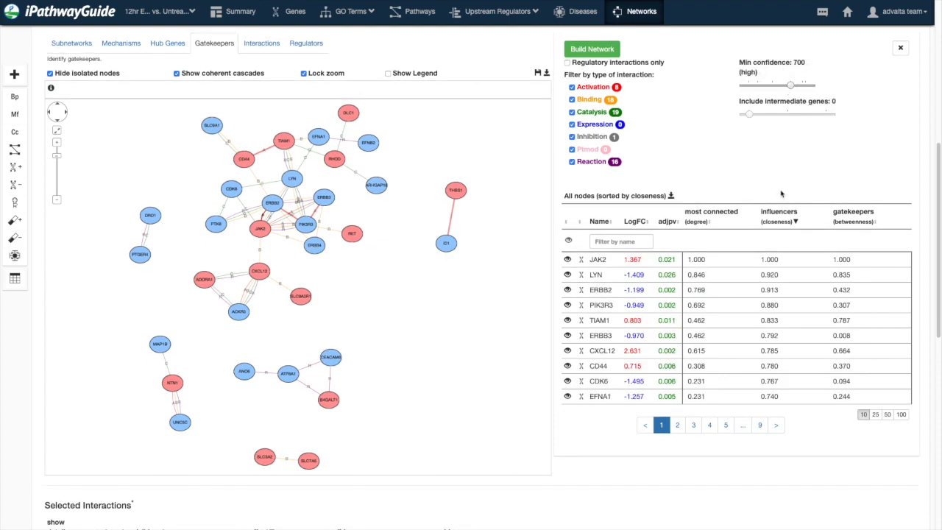
{"action": "mouse_move", "coordinate": [760, 195]}
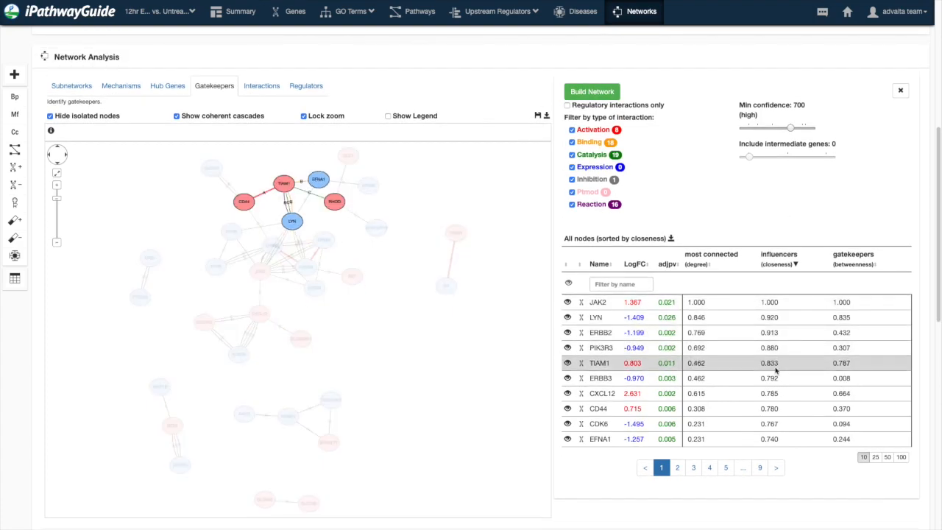
- Re-sort the node list by visibility, log fold change and adjusted p-value
{"action": "left_click", "coordinate": [599, 302]}
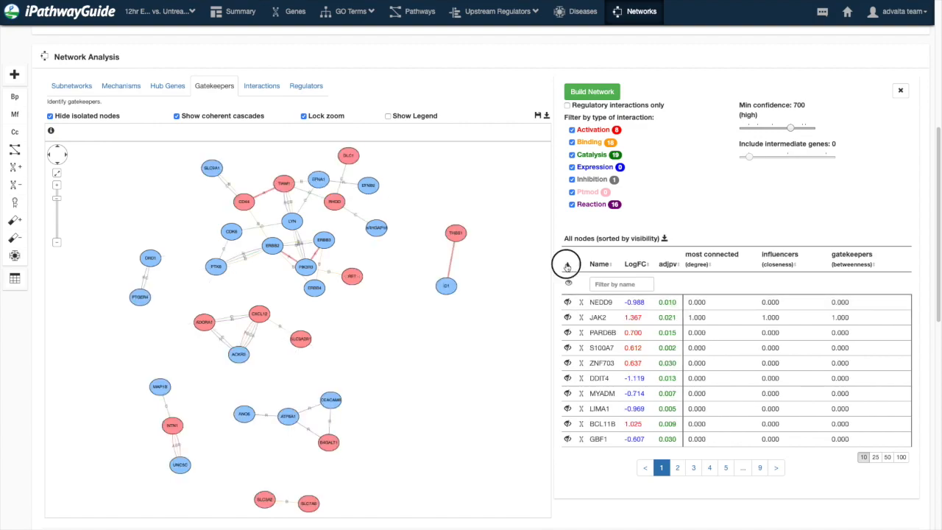
{"action": "left_click", "coordinate": [636, 264]}
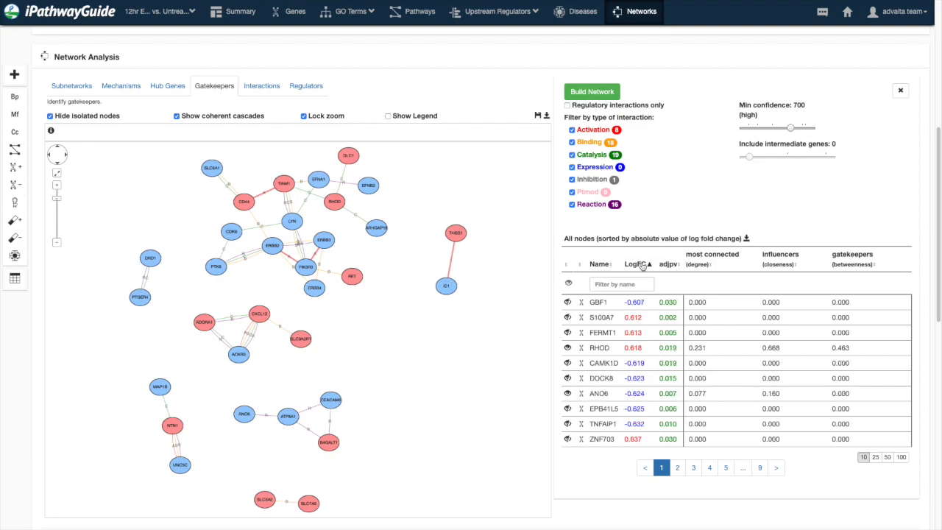
{"action": "left_click", "coordinate": [668, 264]}
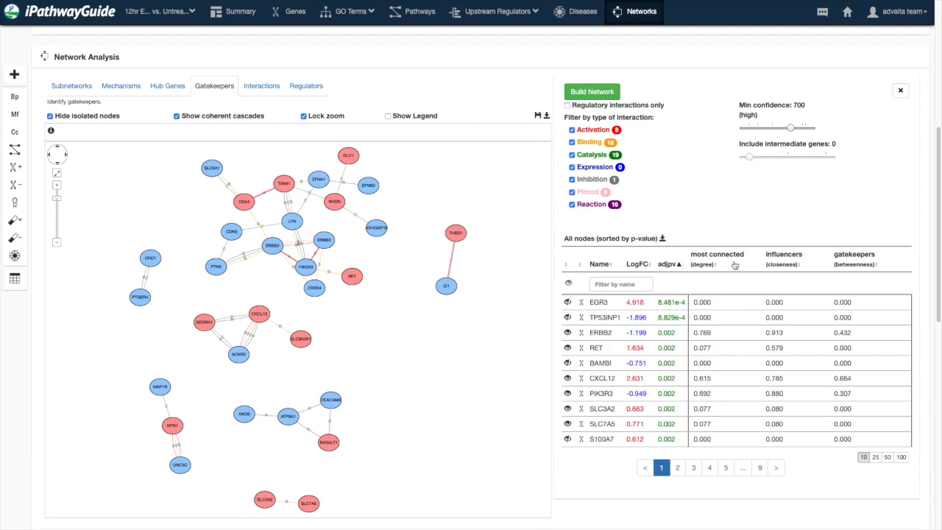
{"action": "left_click", "coordinate": [717, 259]}
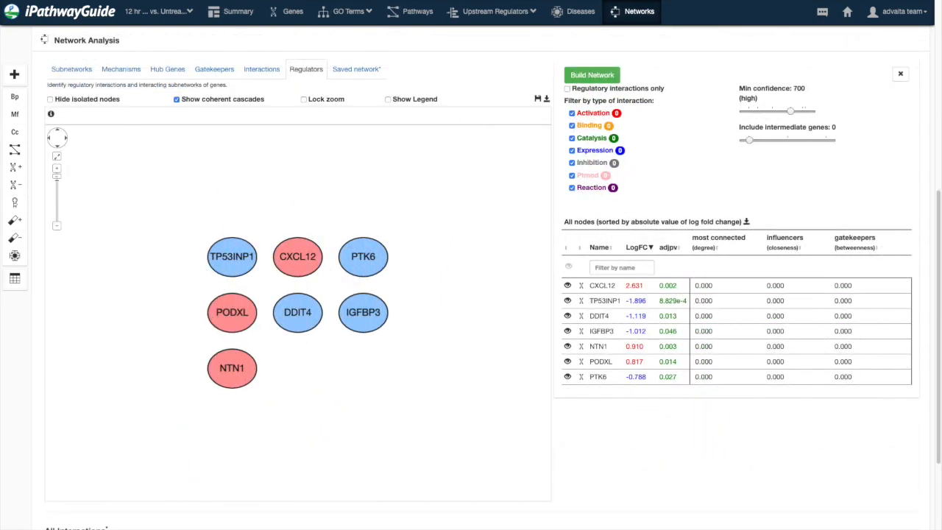
{"action": "mouse_move", "coordinate": [612, 467]}
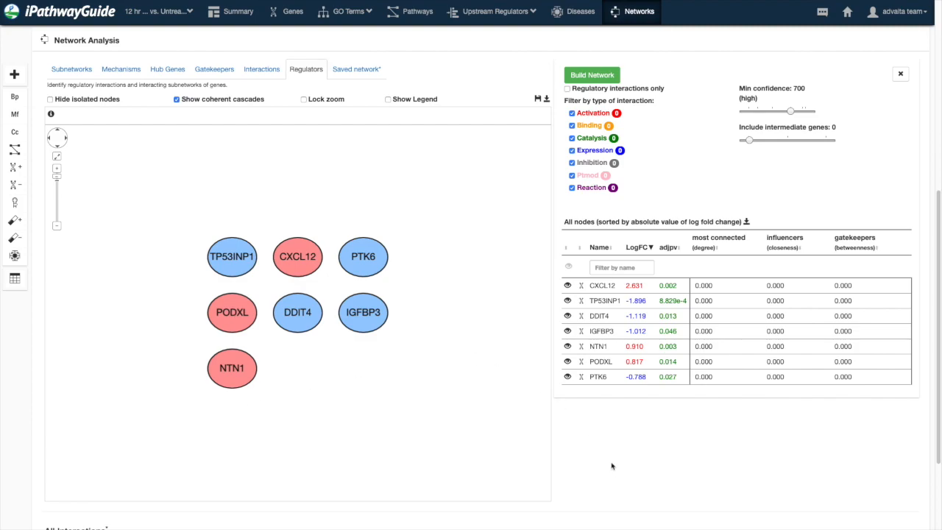
{"action": "mouse_move", "coordinate": [642, 215]}
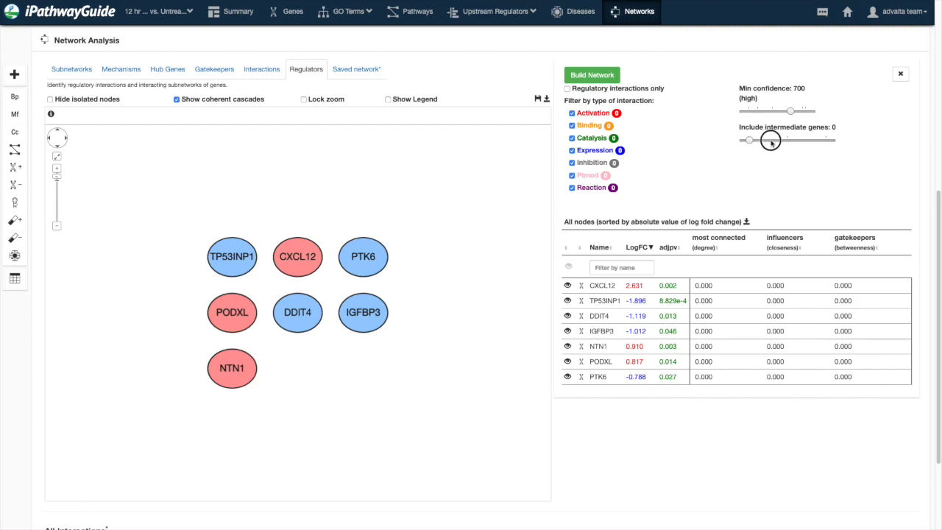
- Set intermediate genes to 1, rebuild the Regulators network and hide isolated nodes
{"action": "left_click_drag", "start_coordinate": [772, 140], "coordinate": [786, 140]}
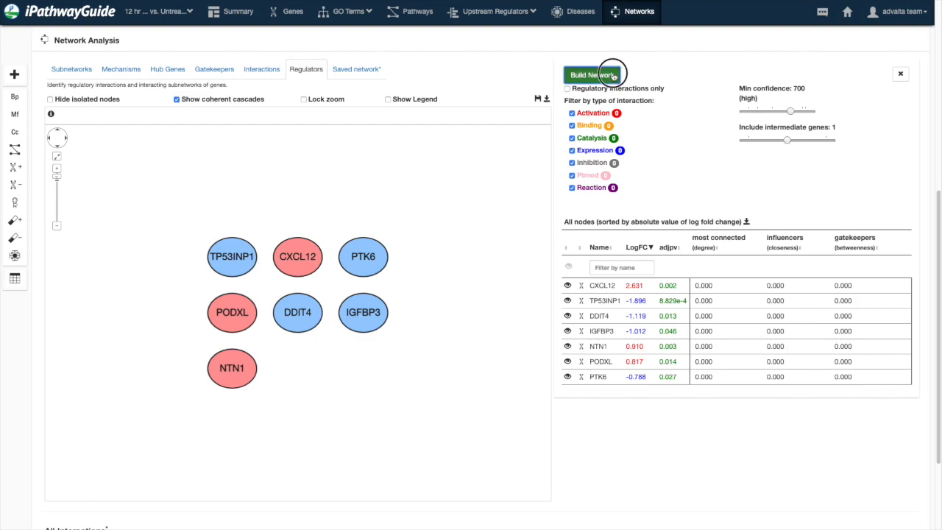
{"action": "left_click", "coordinate": [592, 73]}
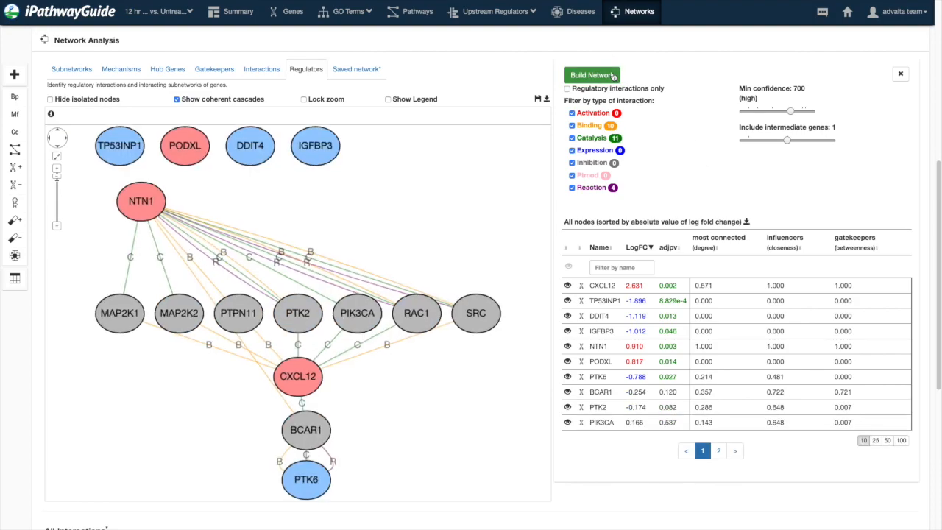
{"action": "left_click", "coordinate": [50, 100]}
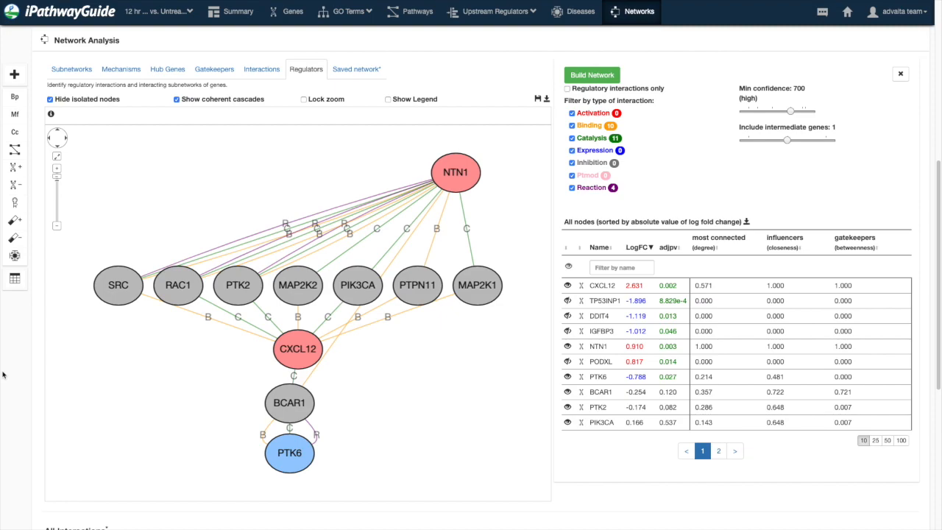
{"action": "mouse_move", "coordinate": [719, 89]}
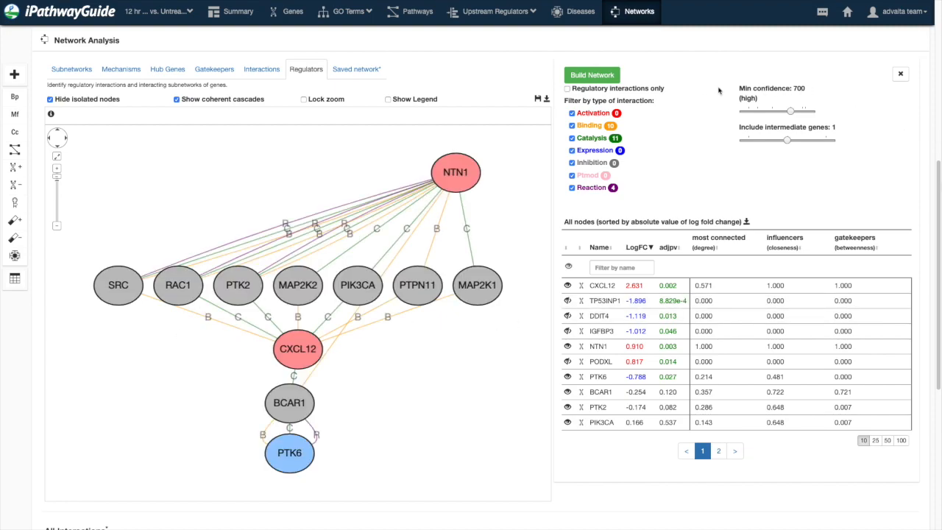